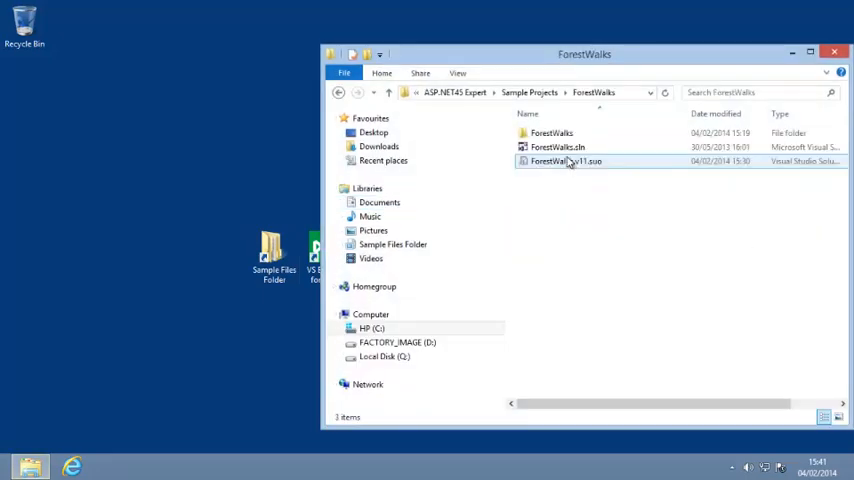
# Open ForestWalks.sln from the ForestWalks folder in Visual Studio
pyautogui.doubleClick(556, 148)
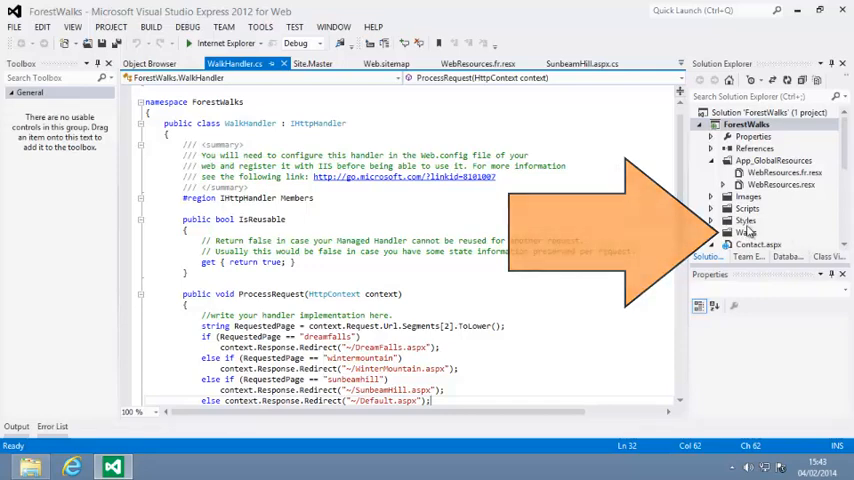
# Add a new Web Configuration File (Web.config) to the Walks folder via Add > New Item
pyautogui.rightClick(744, 232)
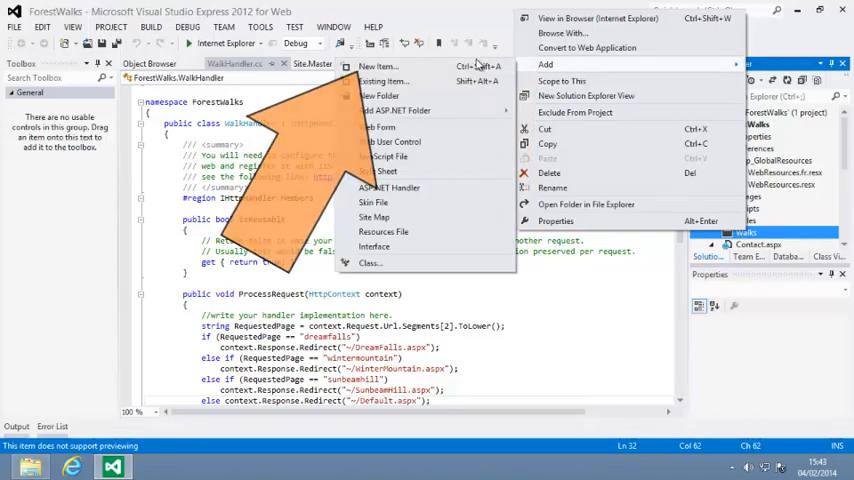
pyautogui.click(378, 64)
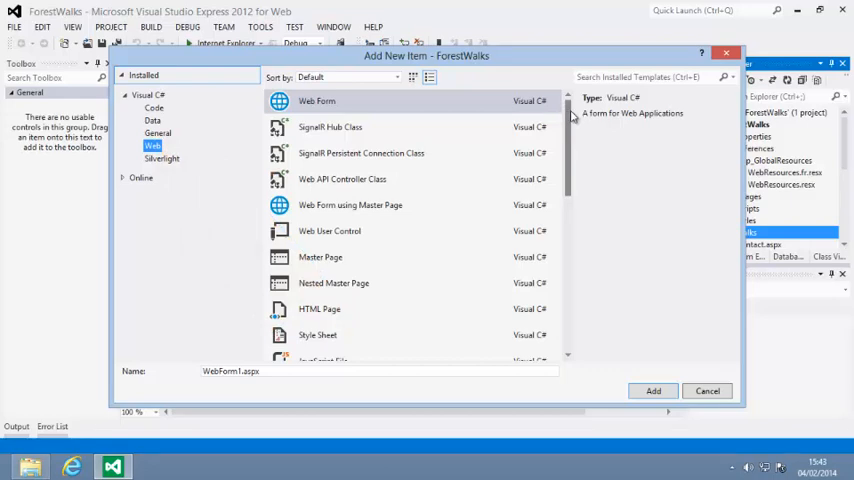
pyautogui.scroll(-3)
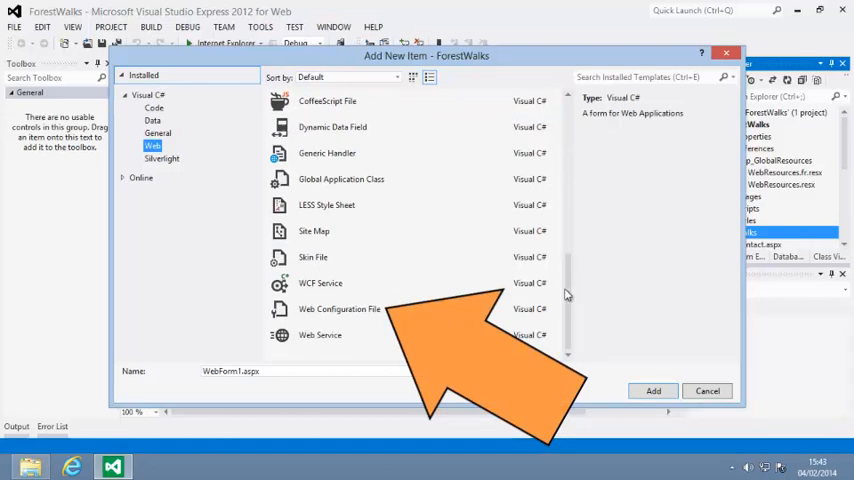
pyautogui.click(340, 308)
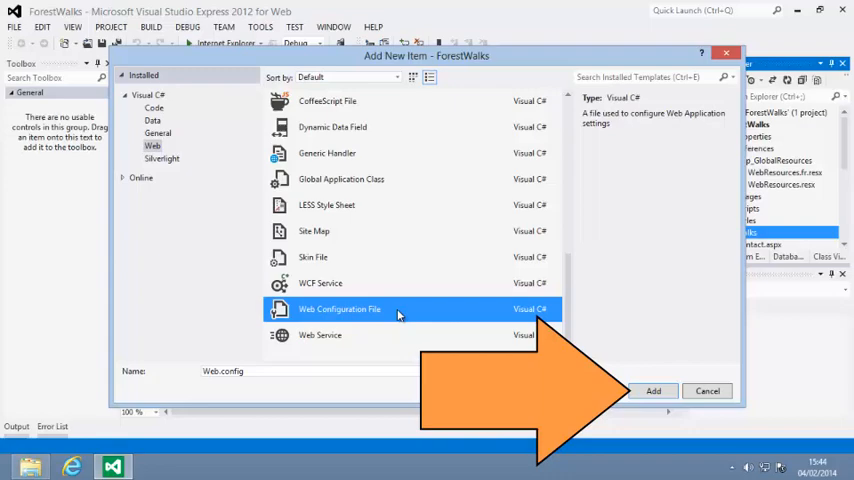
pyautogui.click(652, 390)
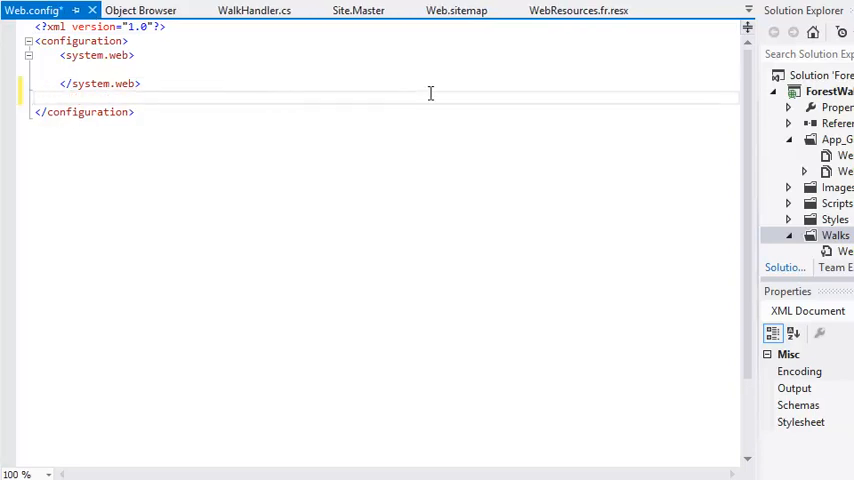
# Write a handlers section with an add entry (verb, name) of type="ForestWalks.WalkHandler"
pyautogui.write('<system.webServer>')
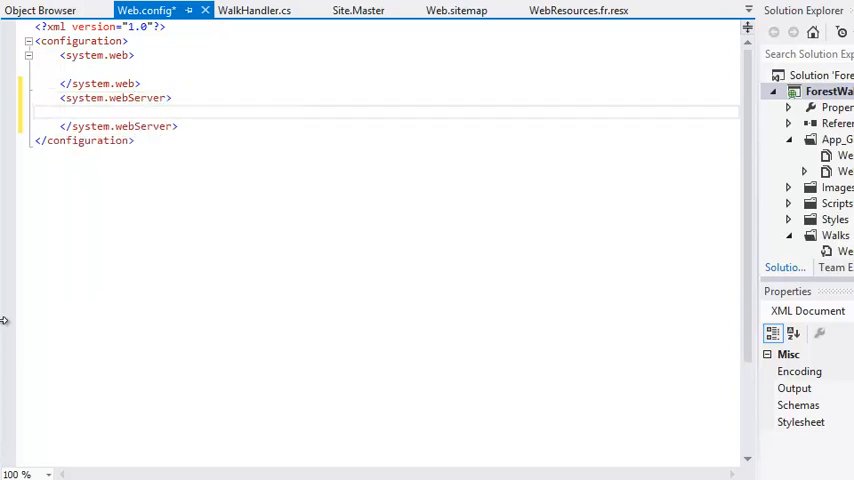
pyautogui.write('<handlers></handlers>')
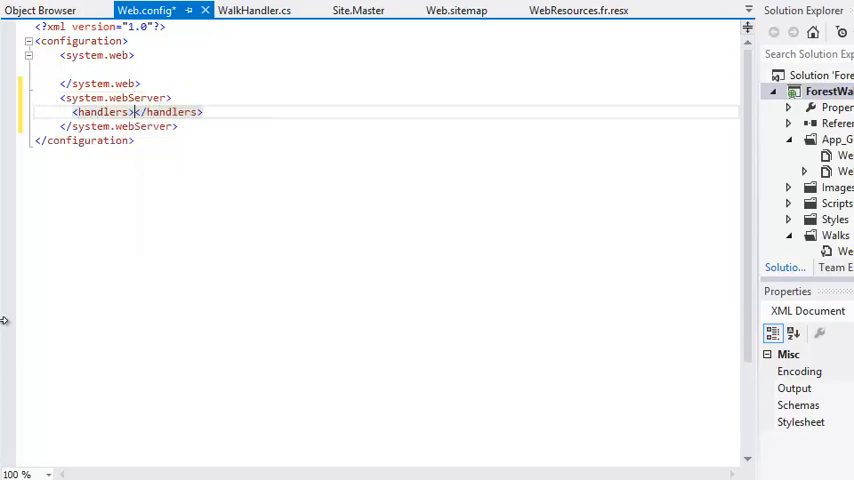
pyautogui.write('<add />')
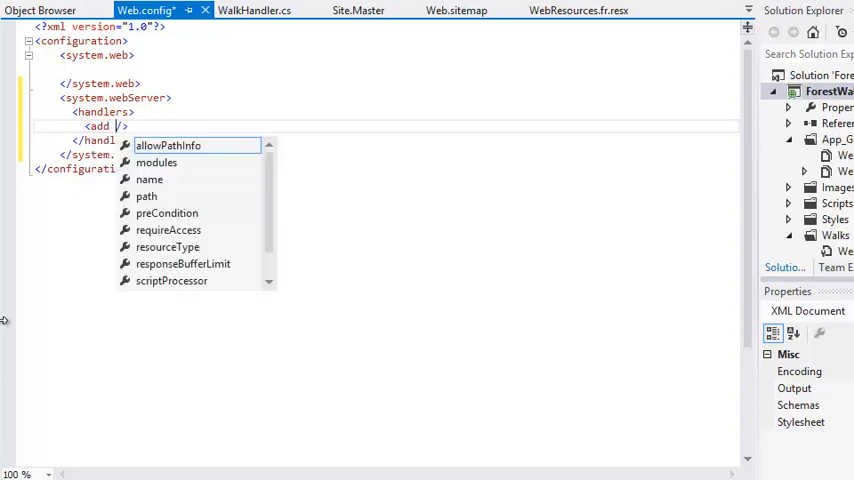
pyautogui.write('verb="*" path="*')
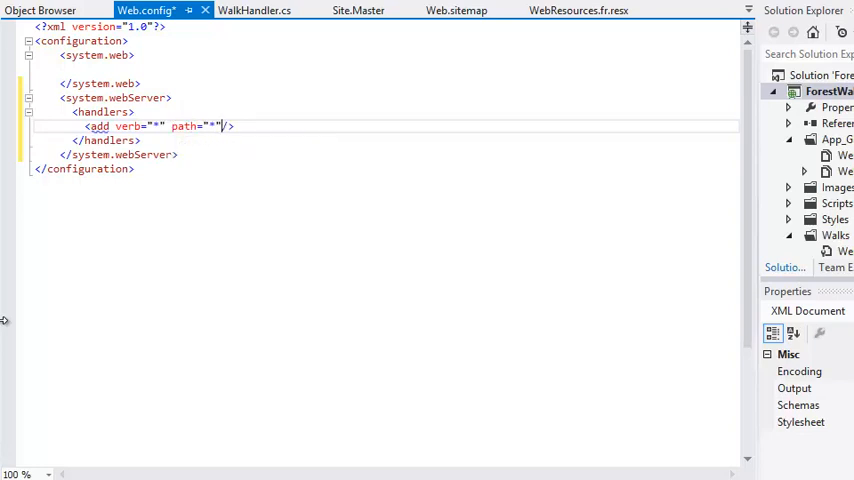
pyautogui.write('name="WalkHandler')
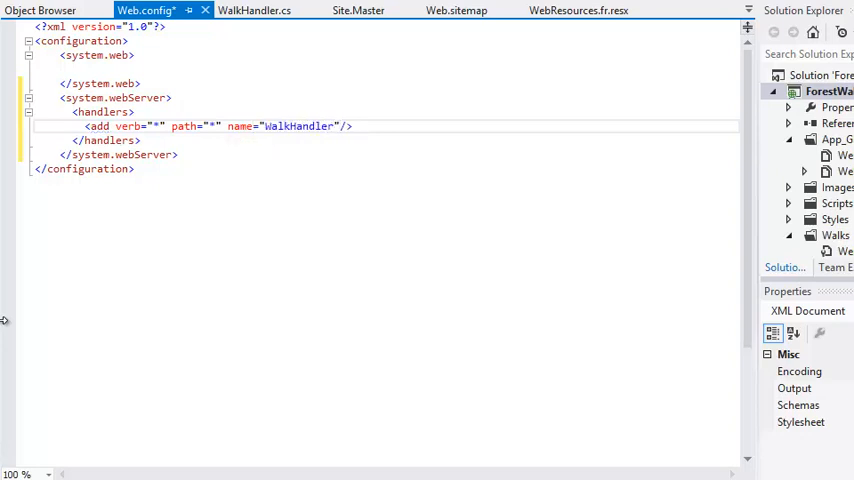
pyautogui.write('type=""')
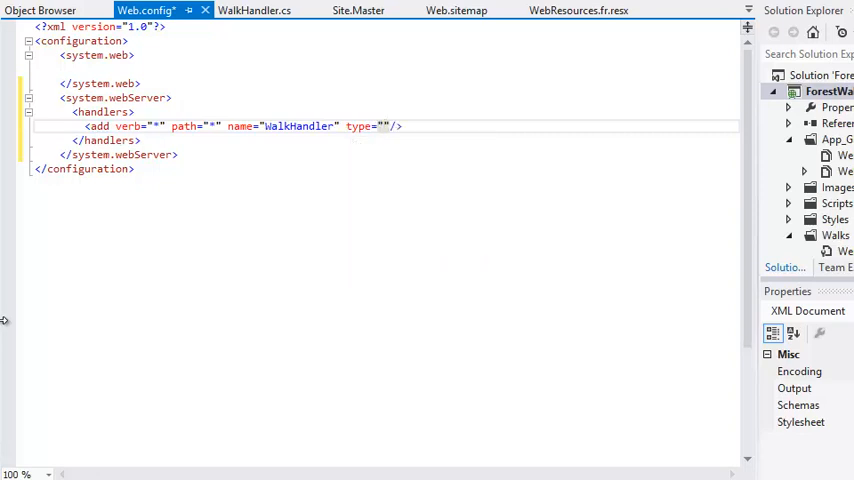
pyautogui.write('ForestWalks')
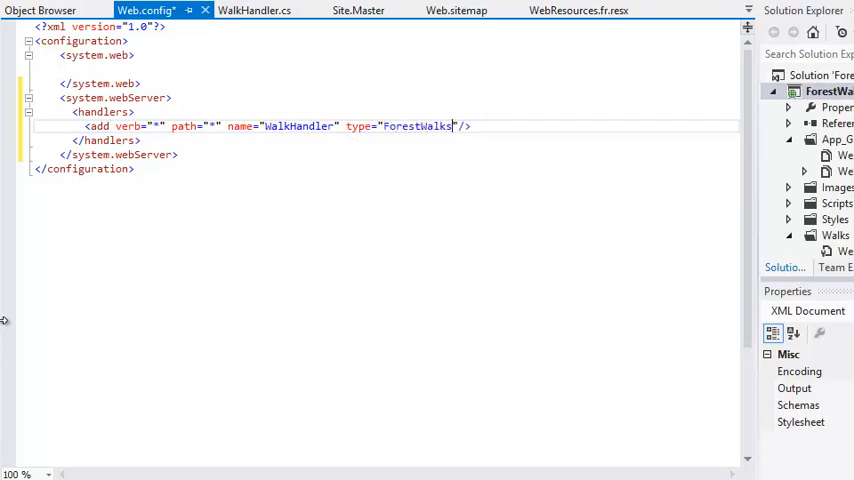
pyautogui.write('.WalkHa')
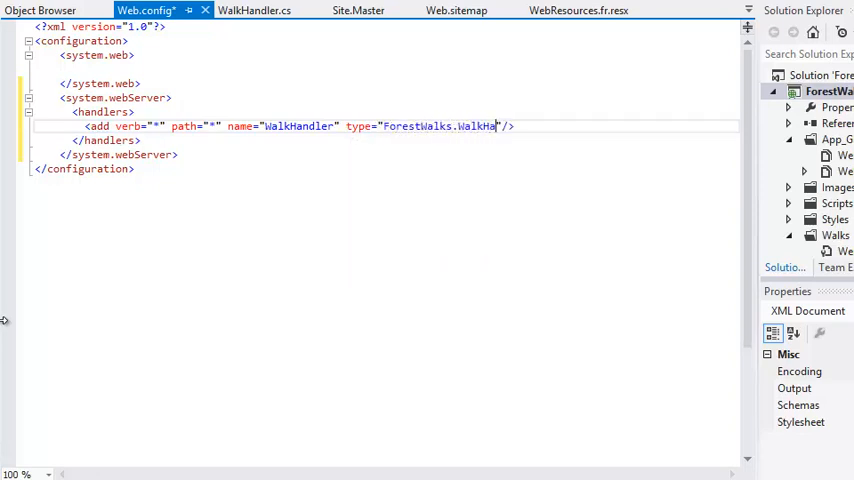
pyautogui.write('ndler')
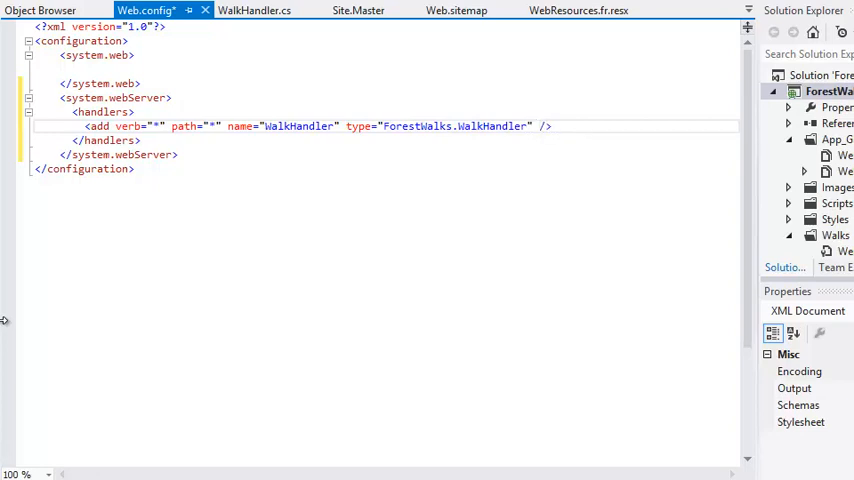
# Save Web.config and bring up the Debug menu to start the site
pyautogui.click(552, 126)
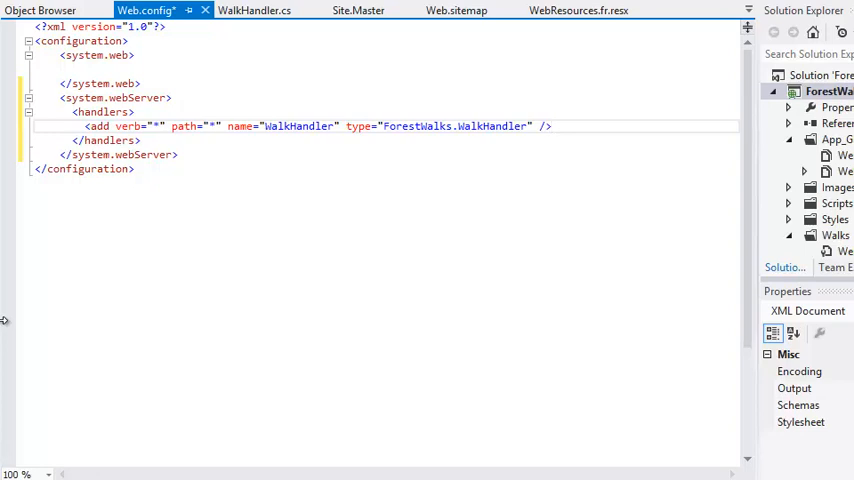
pyautogui.doubleClick(140, 126)
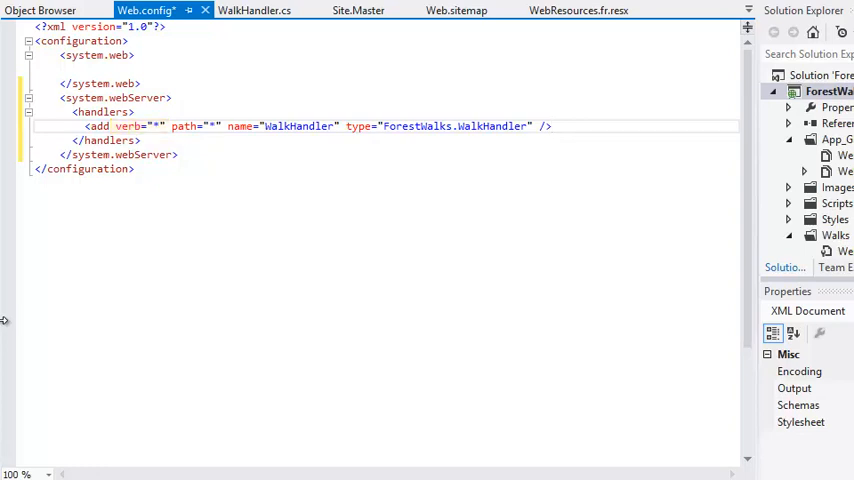
pyautogui.doubleClick(184, 126)
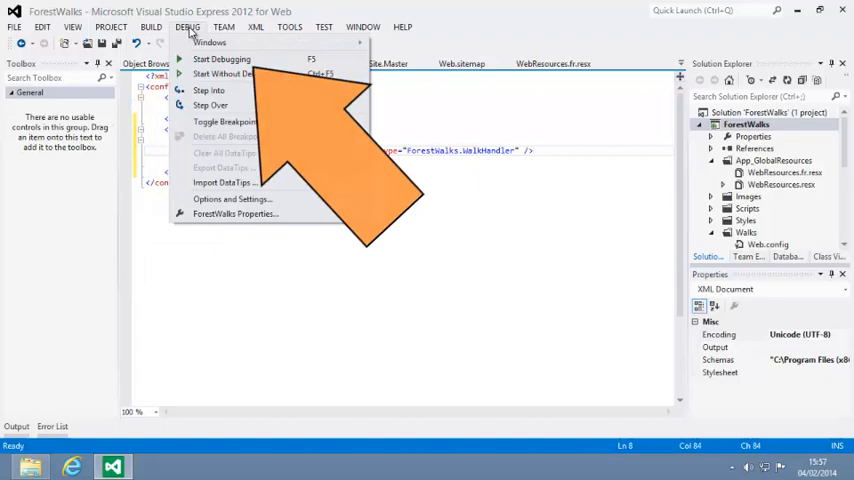
# Run the site without debugging and browse to /Walks/DreamFalls, landing on DreamFalls.aspx
pyautogui.click(220, 60)
pyautogui.write('http://localhost:63170/Walks')
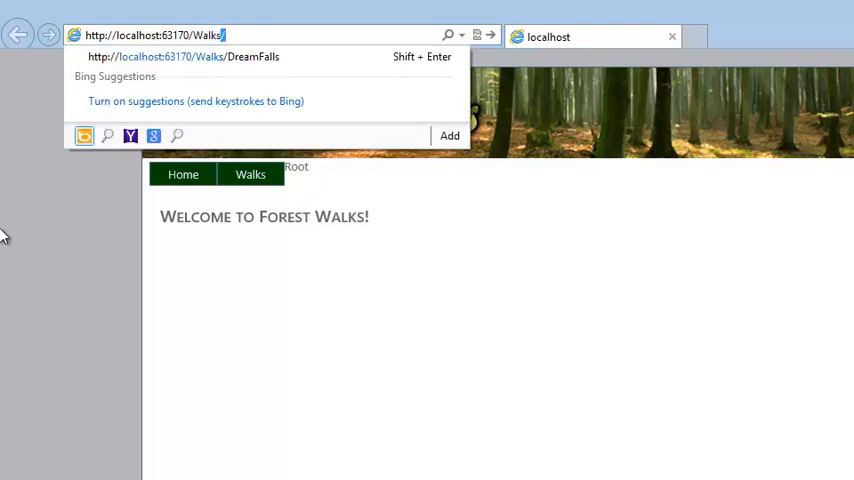
pyautogui.write('DreamFalls.aspx')
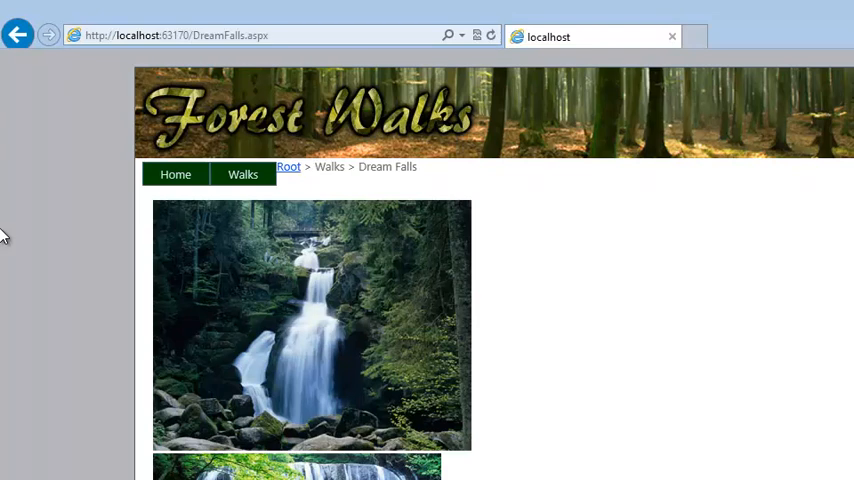
pyautogui.click(260, 36)
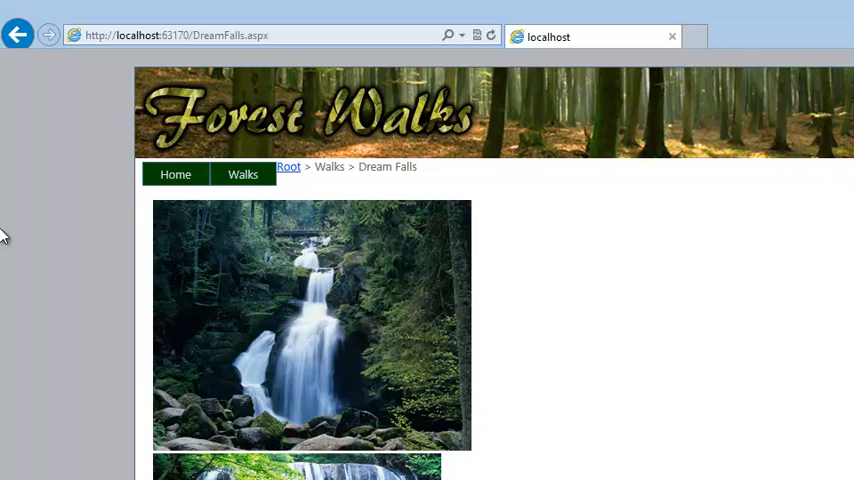
# Browse to /Walks/SunbeamHill and confirm SunbeamHill.aspx is served
pyautogui.click(196, 36)
pyautogui.write('Walk')
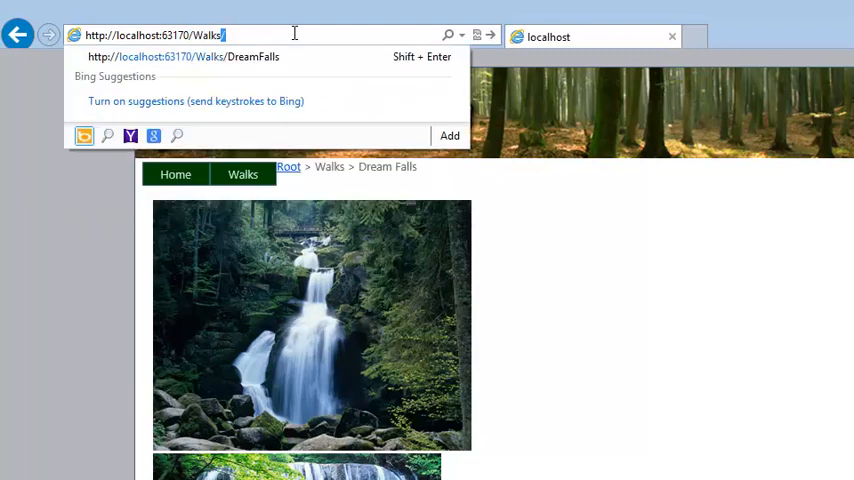
pyautogui.write('SunbeamHill.aspx')
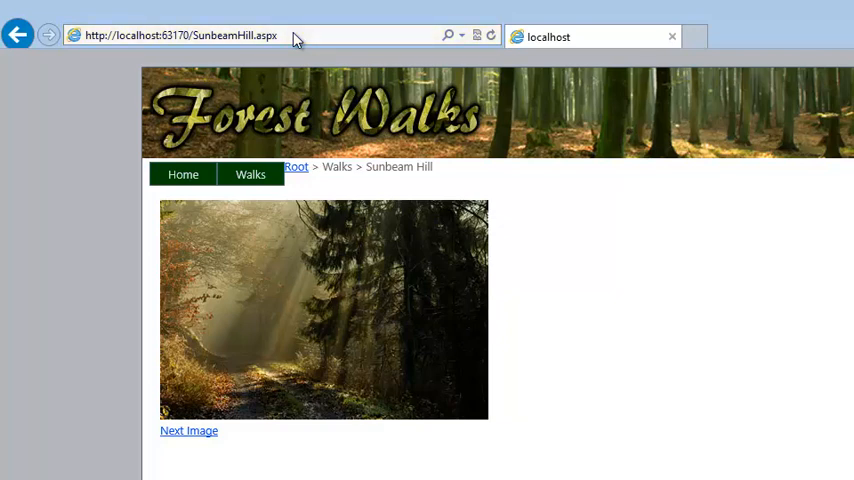
# Request /Walks/badpath to see the no-match result, then close the browser and Visual Studio
pyautogui.doubleClick(224, 36)
pyautogui.write('Walk')
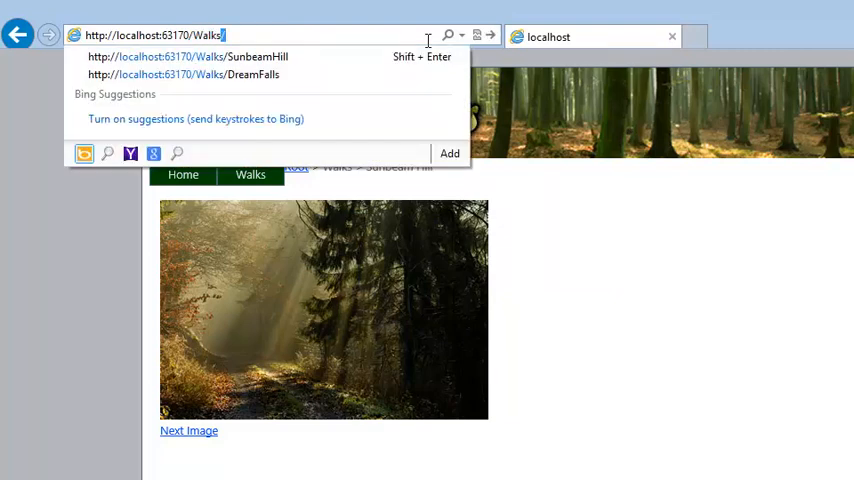
pyautogui.write('badpa')
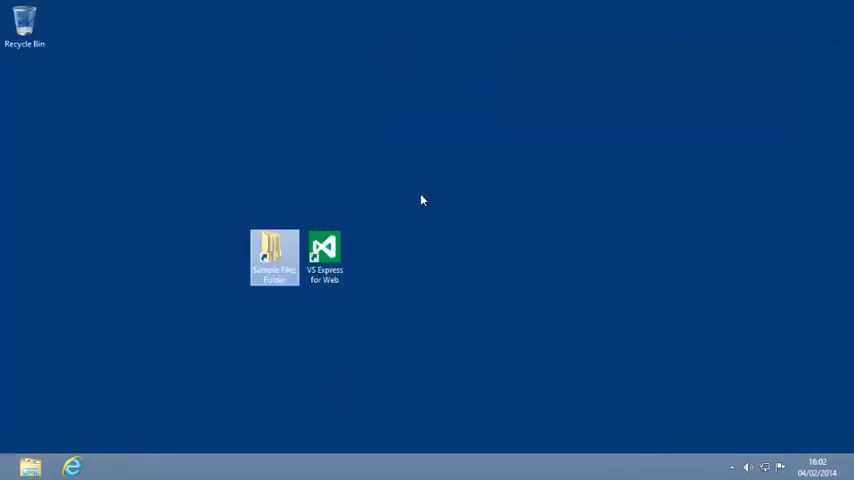
pyautogui.click(420, 200)
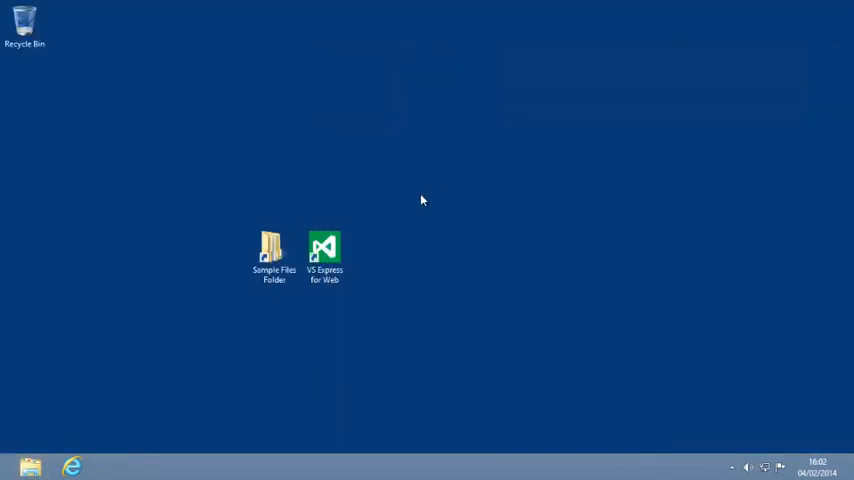